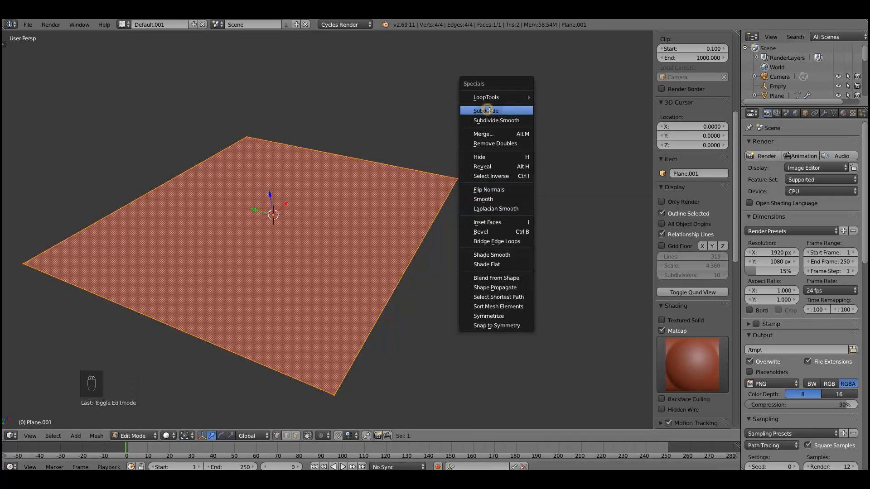
Step: Subdivide the plane with more cuts and Fractal about 1.72 for rough terrain
{"action": "left_click", "coordinate": [484, 110]}
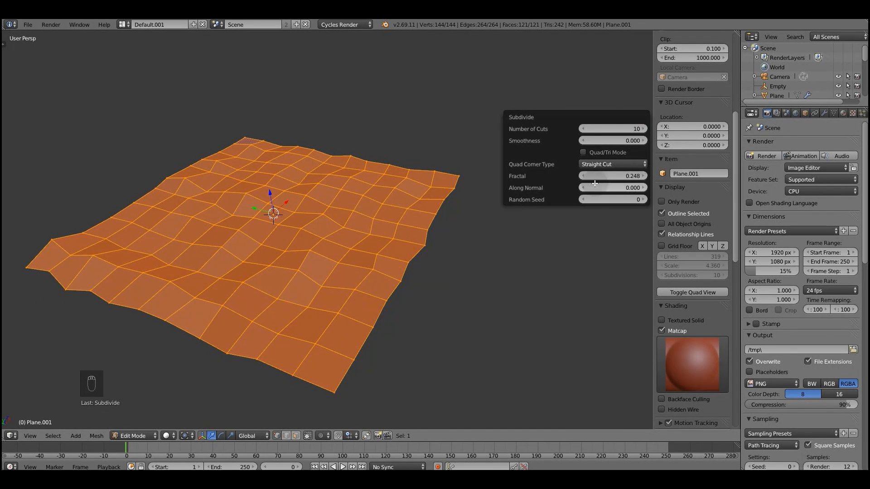
{"action": "key", "text": "w"}
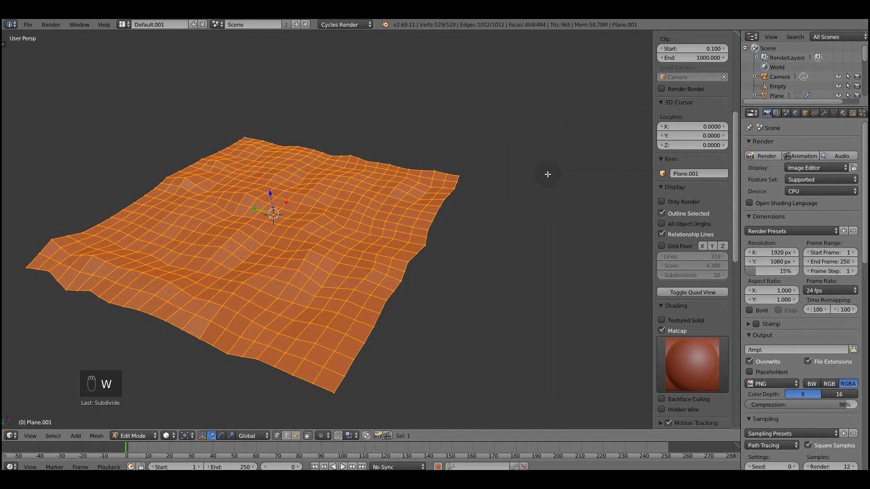
{"action": "key", "text": "f6"}
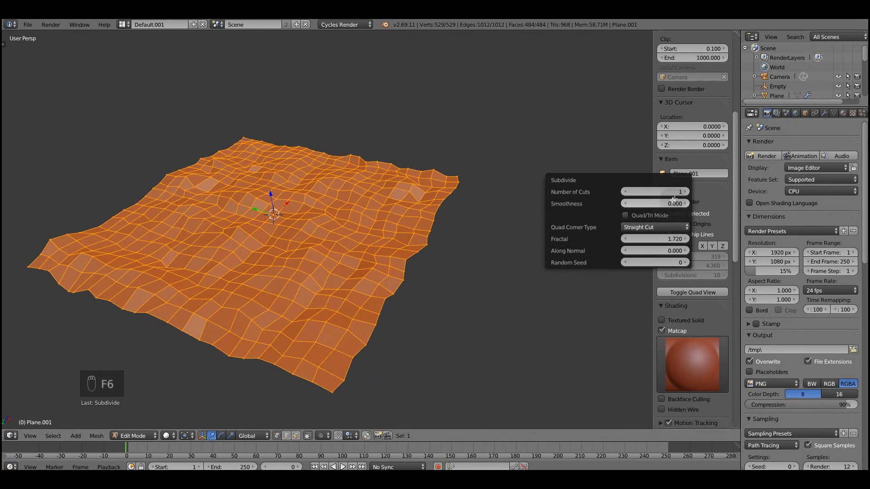
{"action": "left_click", "coordinate": [685, 191]}
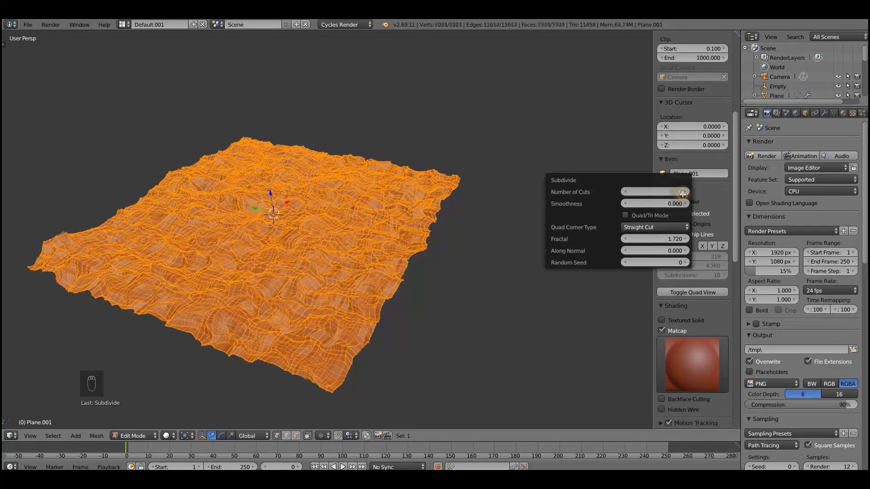
{"action": "key", "text": "Tab"}
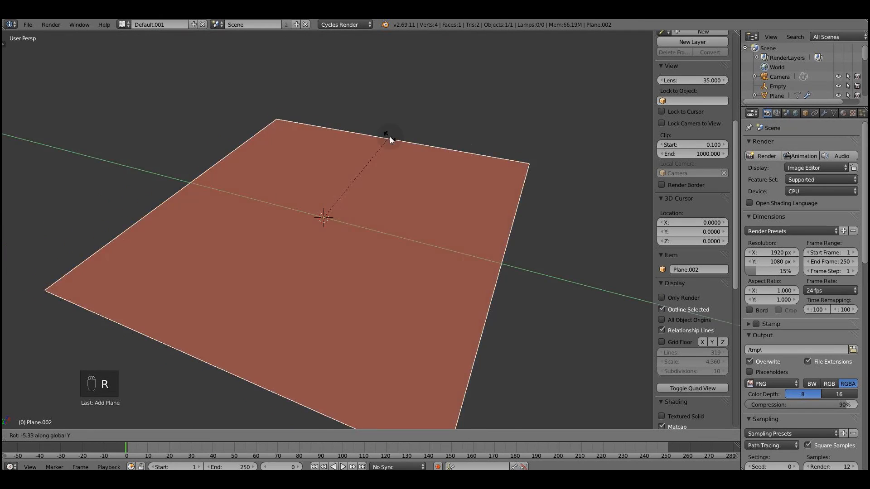
Step: Shape a new plane into a tapered, curved blade with base origin and duplicate it
{"action": "key", "text": "Tab"}
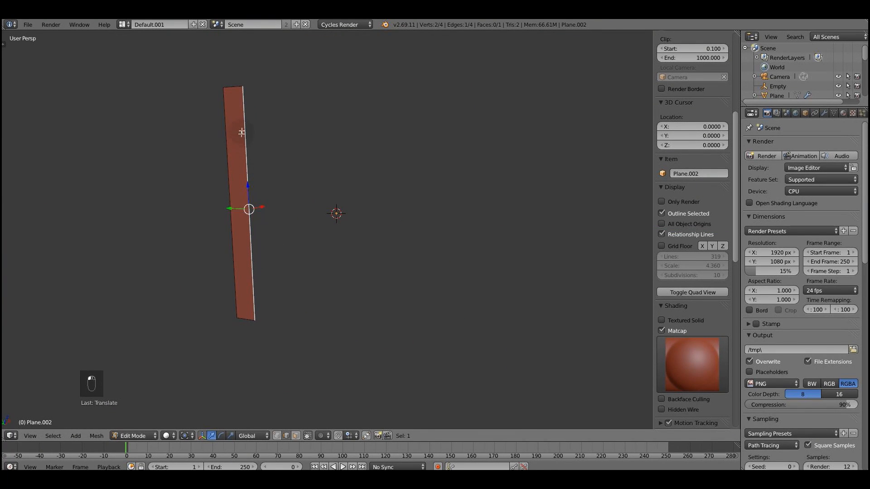
{"action": "key", "text": "ctrl+r"}
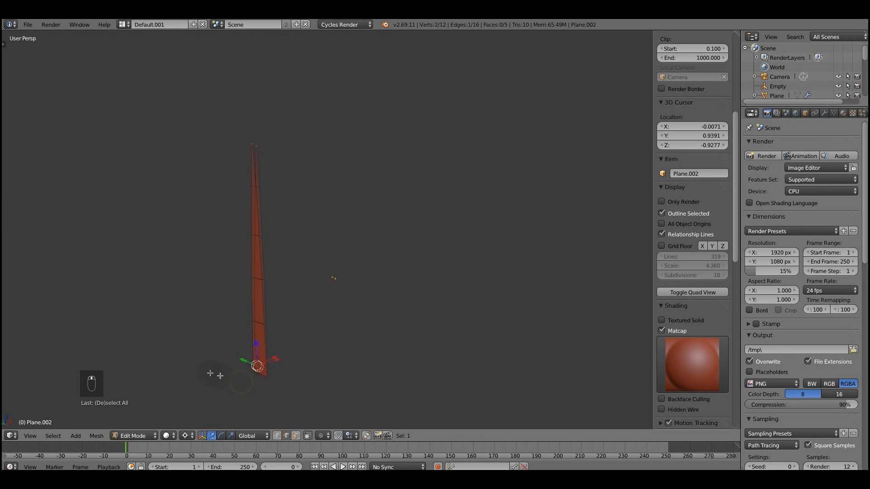
{"action": "key", "text": "r"}
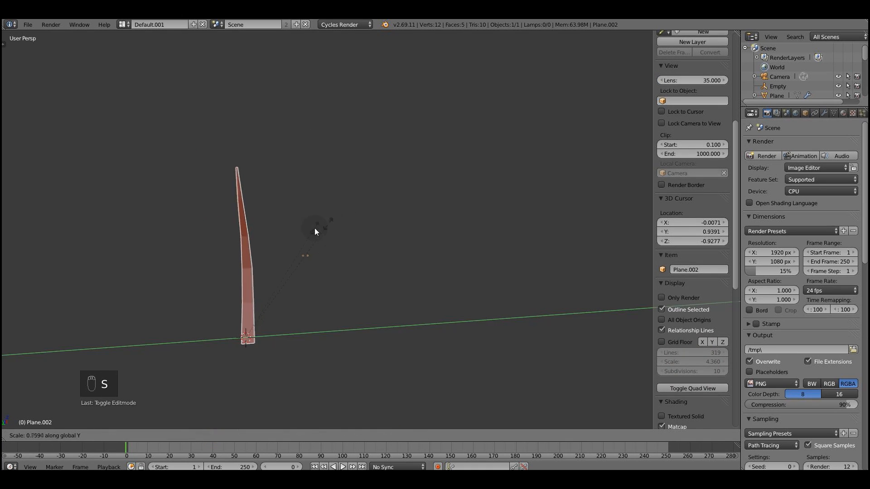
{"action": "key", "text": "ctrl+alt+shift+c"}
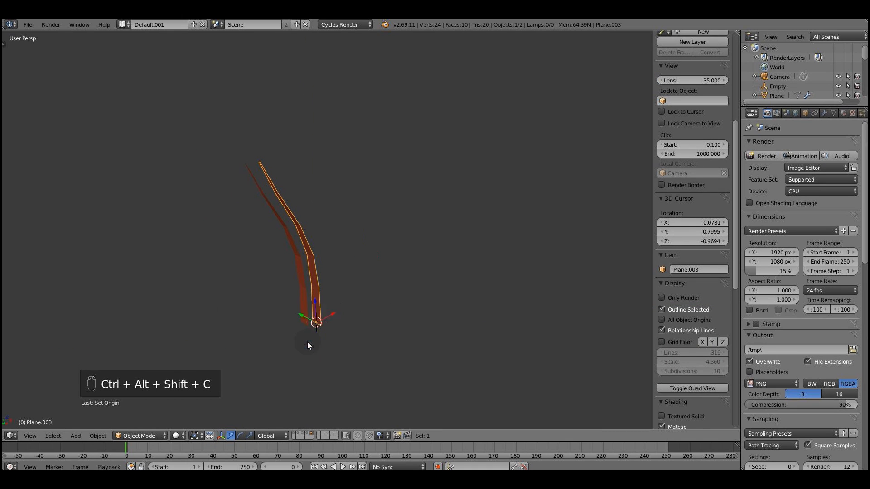
{"action": "key", "text": "shift+d"}
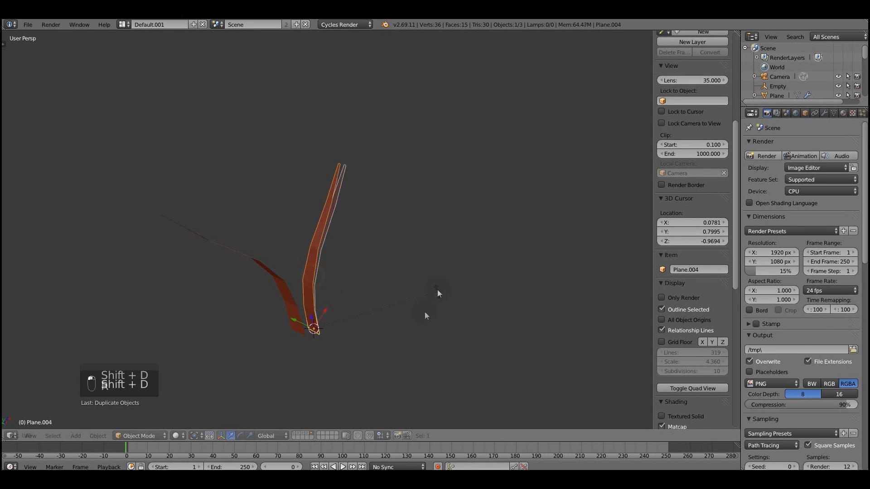
{"action": "key", "text": "Tab"}
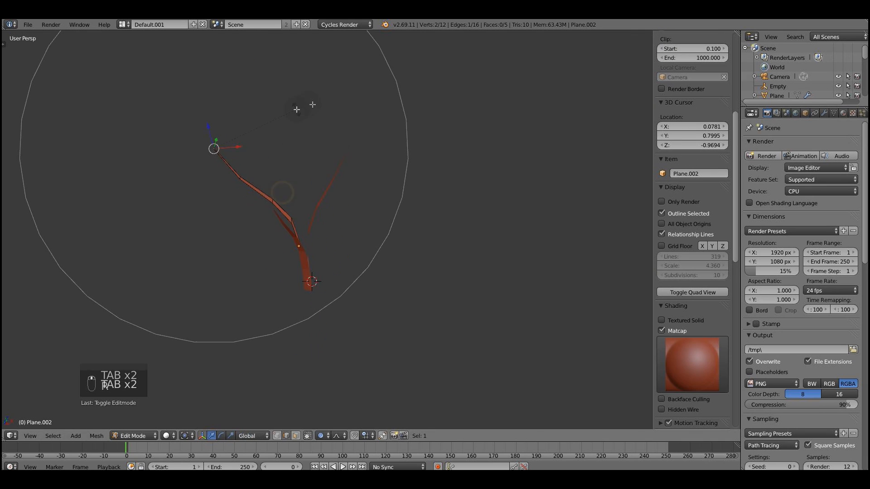
Step: Duplicate and rotate blades outward, then bend their tips with proportional editing
{"action": "key", "text": "shift+d"}
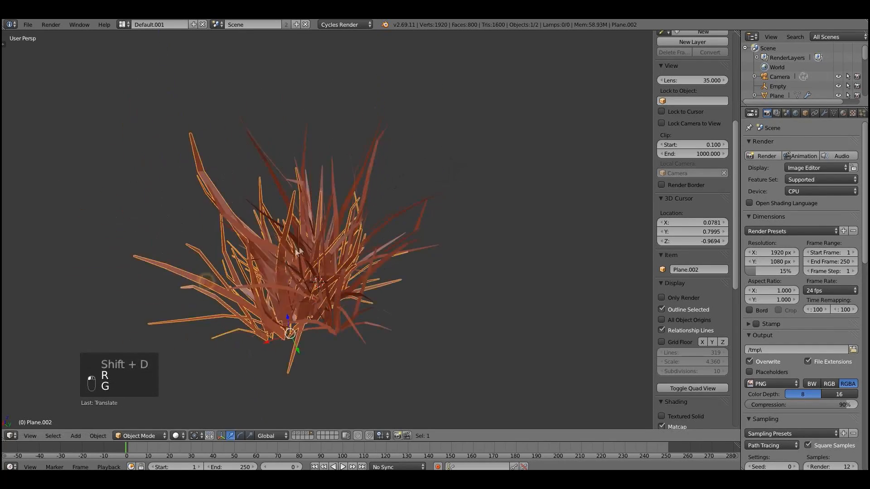
{"action": "key", "text": "r"}
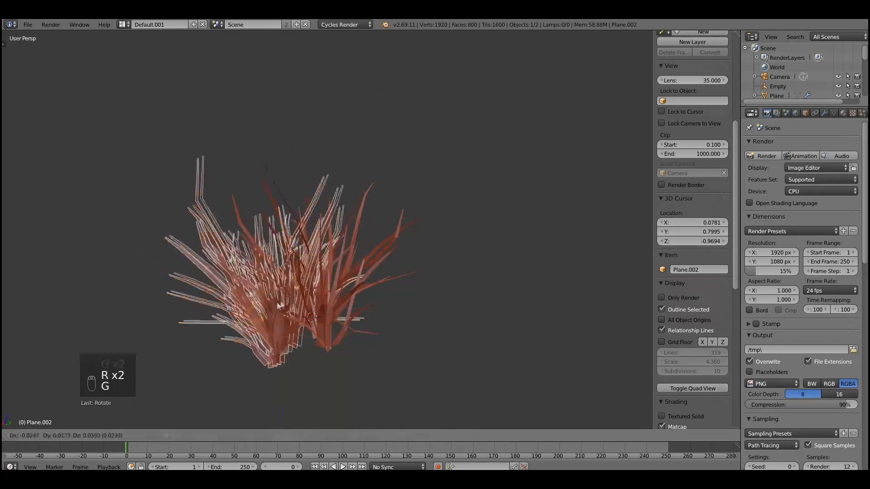
{"action": "key", "text": "Ctrl+Tab"}
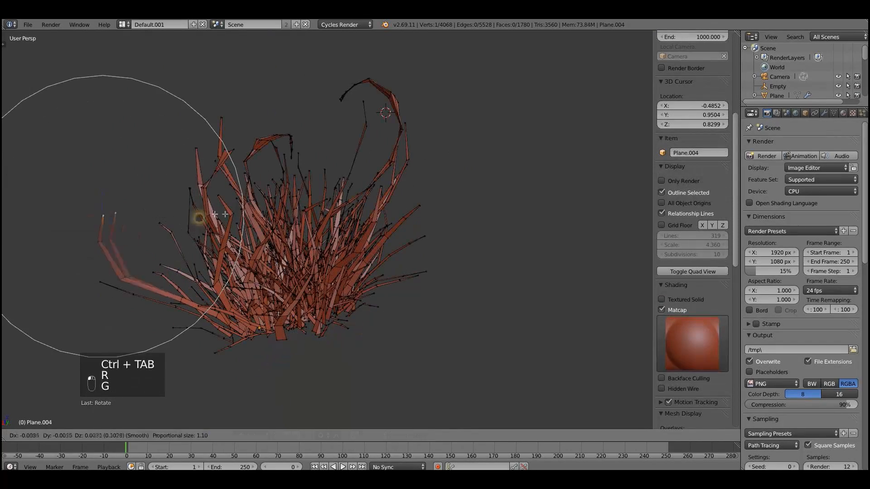
{"action": "key", "text": "Tab"}
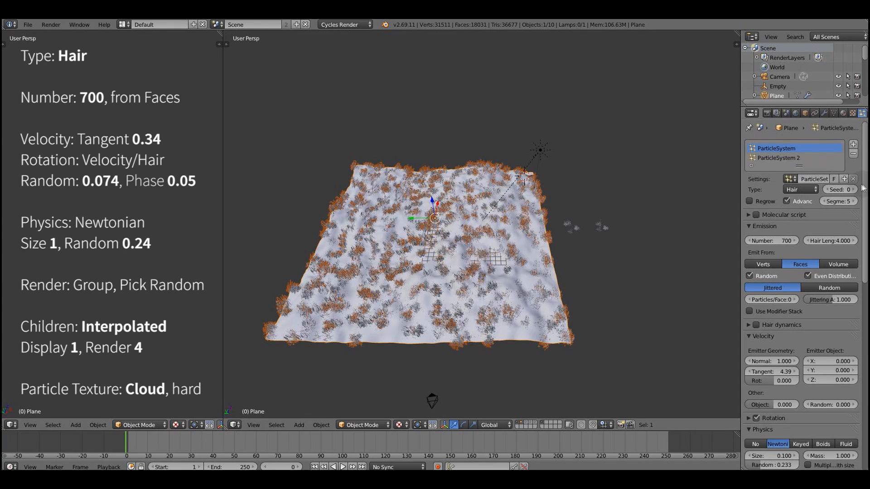
Step: Review the hair particle settings: 700 from Faces, Group render, Interpolated children
{"action": "scroll", "scroll_direction": "down", "scroll_amount": 3}
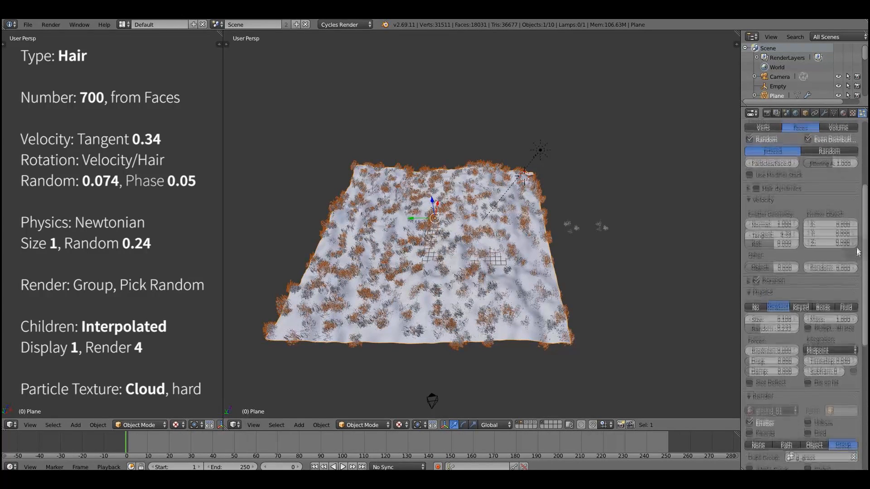
{"action": "scroll", "scroll_direction": "down", "scroll_amount": 3}
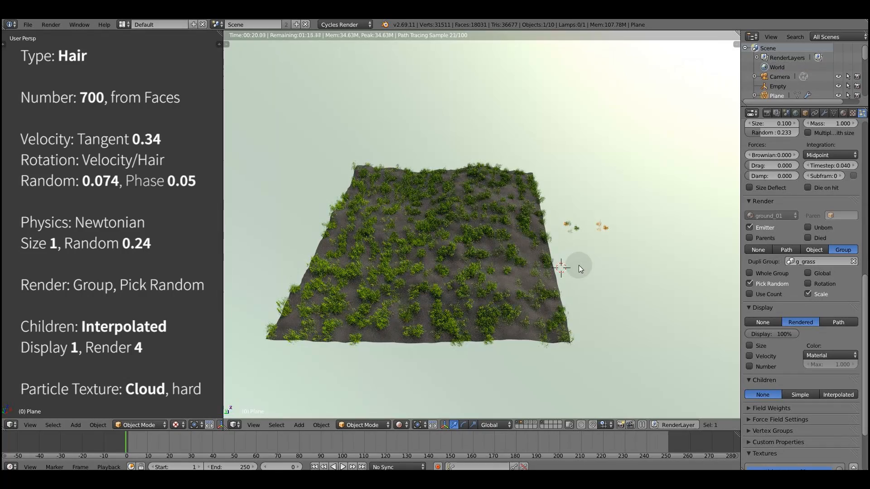
{"action": "scroll", "scroll_direction": "down", "scroll_amount": 3}
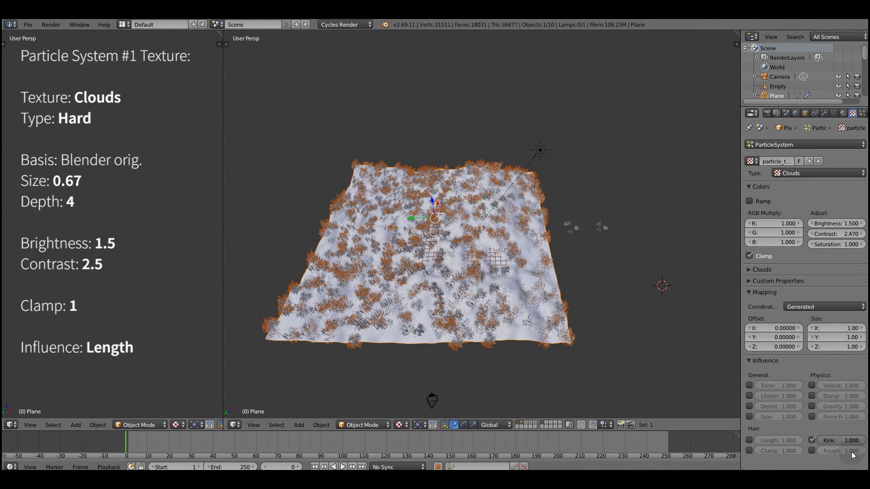
Step: Enable Hair Length influence on the Clouds texture and render the patchy grass
{"action": "left_click", "coordinate": [750, 440]}
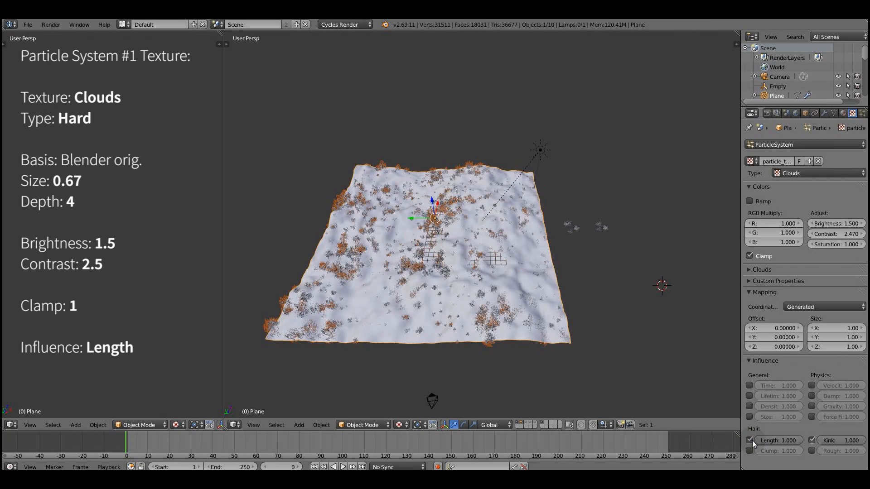
{"action": "mouse_move", "coordinate": [693, 388]}
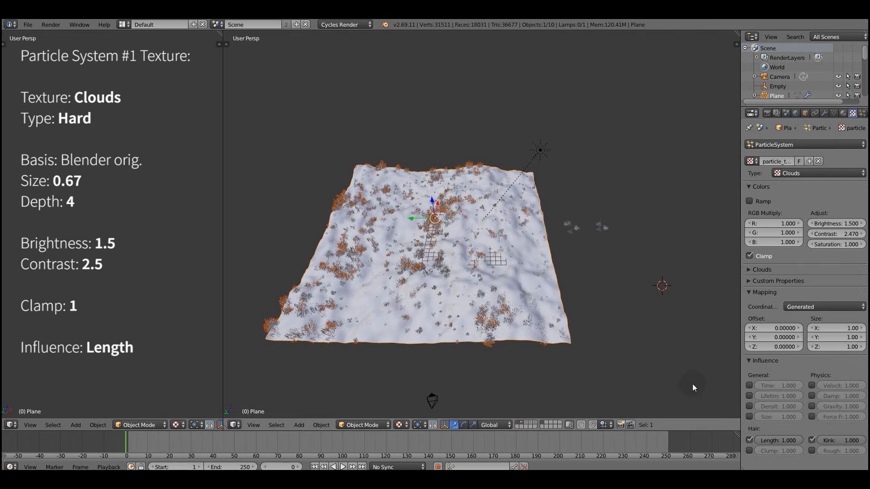
{"action": "key", "text": "F12"}
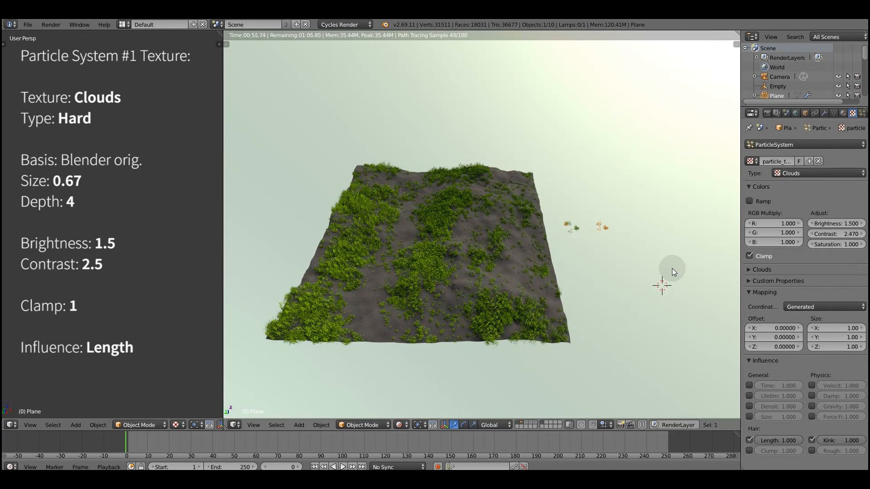
{"action": "mouse_move", "coordinate": [657, 250]}
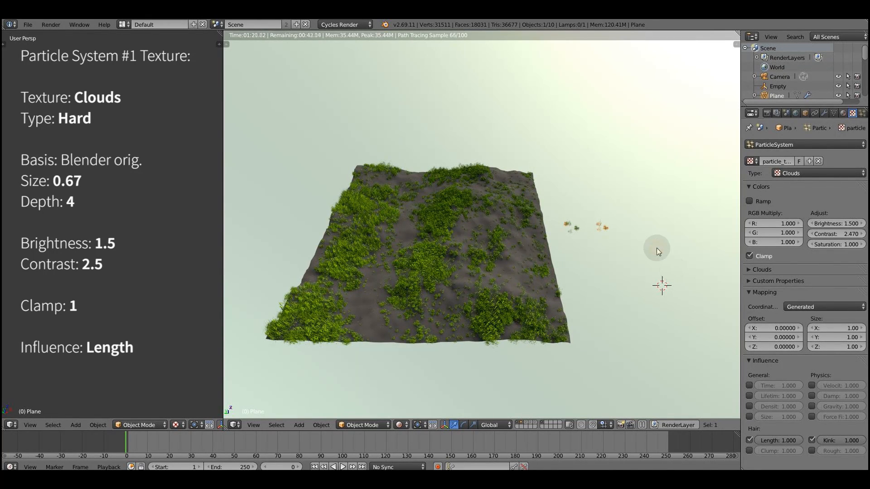
{"action": "left_click", "coordinate": [803, 113]}
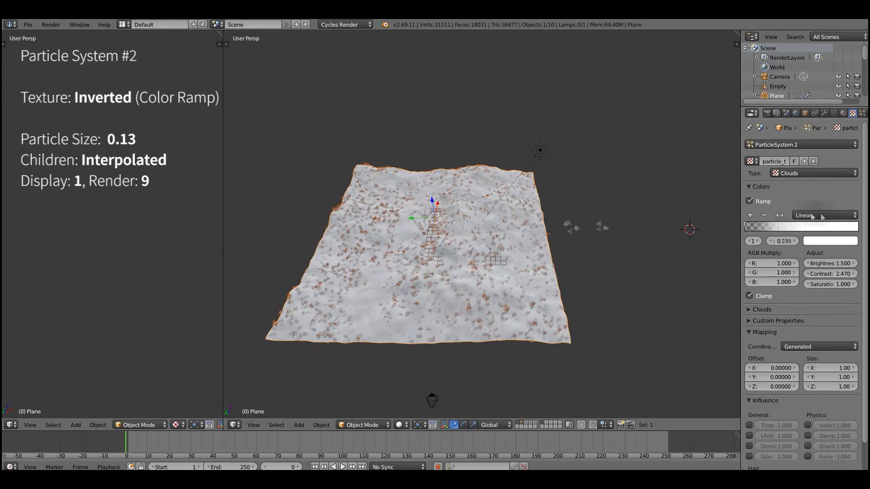
Step: Enable the Color Ramp on ParticleSystem 2's Clouds texture to invert it
{"action": "left_click", "coordinate": [747, 225]}
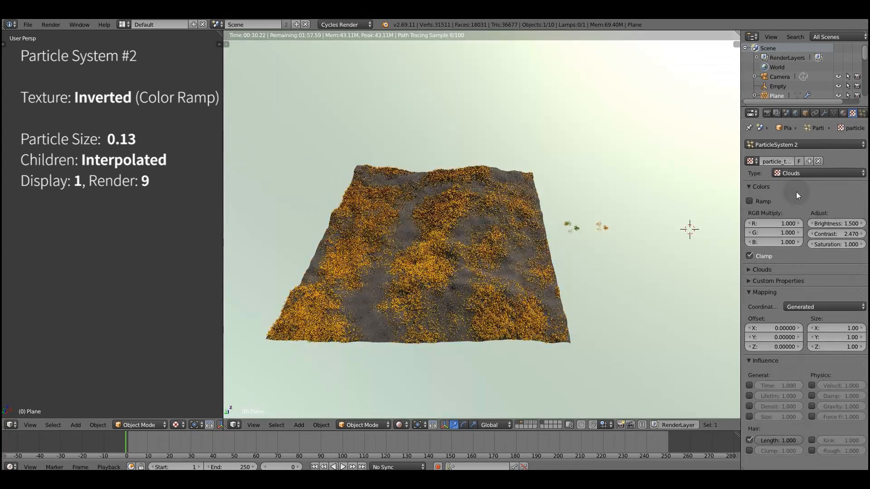
{"action": "left_click", "coordinate": [750, 200]}
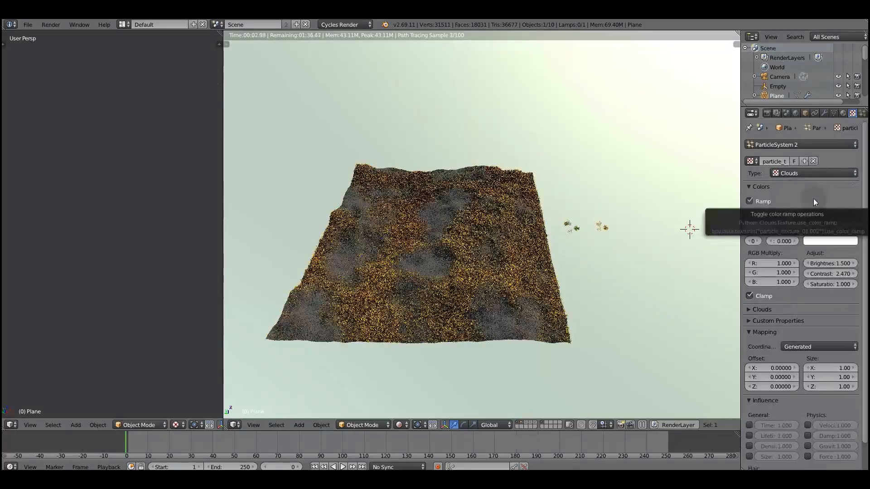
{"action": "left_click", "coordinate": [750, 200]}
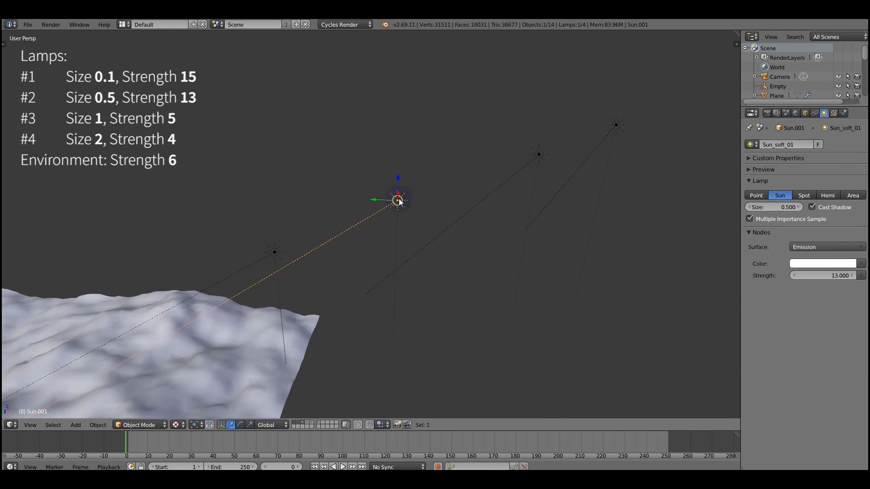
Step: Select the farthest and third sun lamps to inspect their size and strength
{"action": "left_click", "coordinate": [616, 125]}
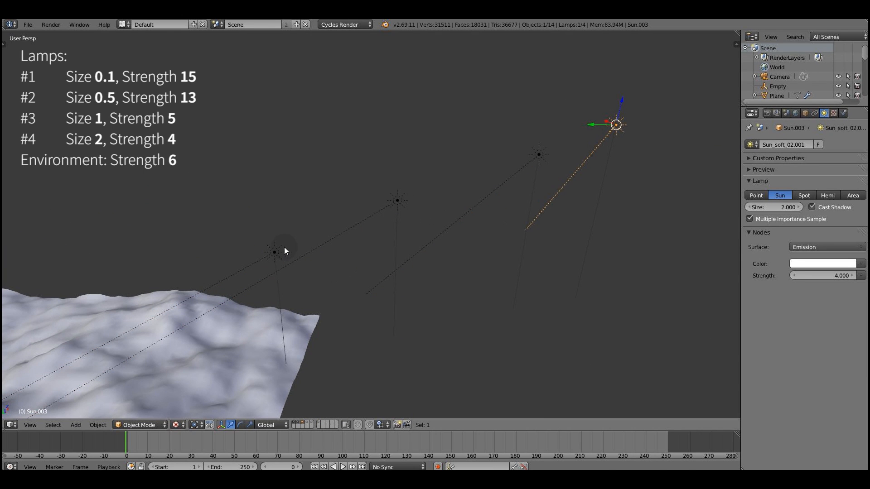
{"action": "left_click", "coordinate": [538, 154]}
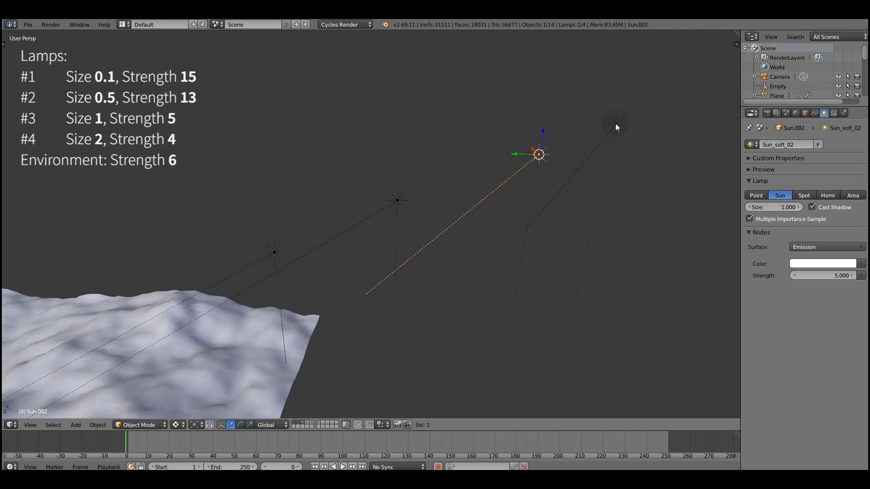